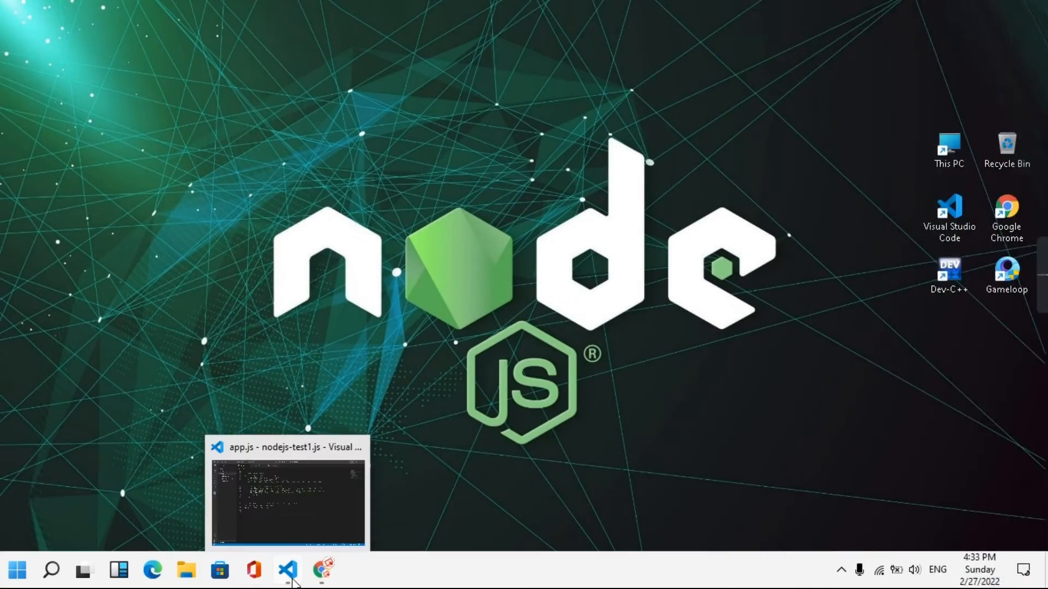
Restore the Visual Studio Code window showing the nodejs-test1.js project's app.js
{"action": "left_click", "coordinate": [287, 569]}
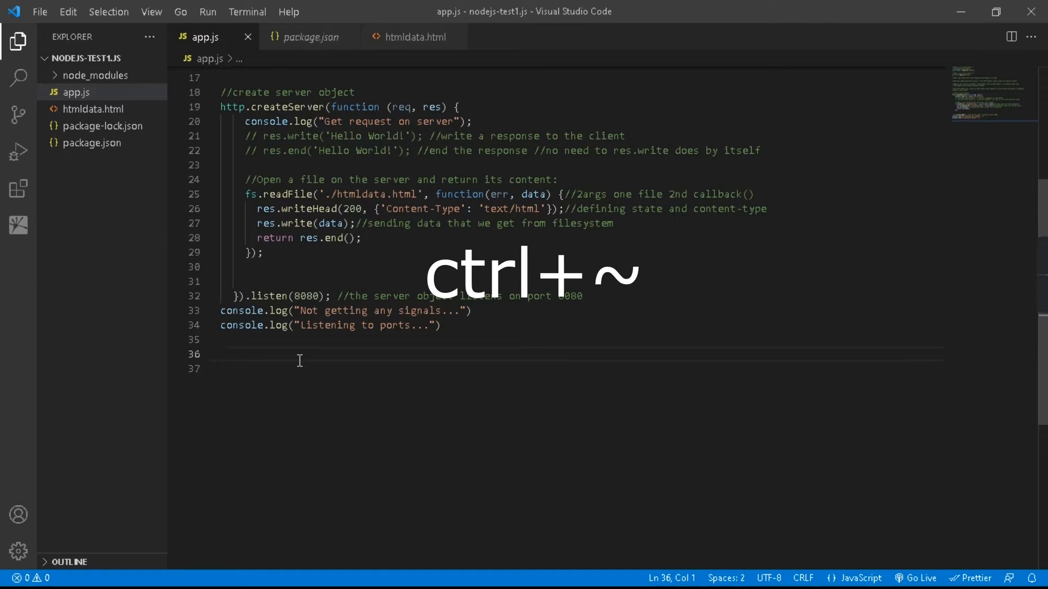
Run 'nodemon app.js' in the integrated terminal and highlight nodemon in the 'not recognized' error
{"action": "key", "text": "ctrl+`"}
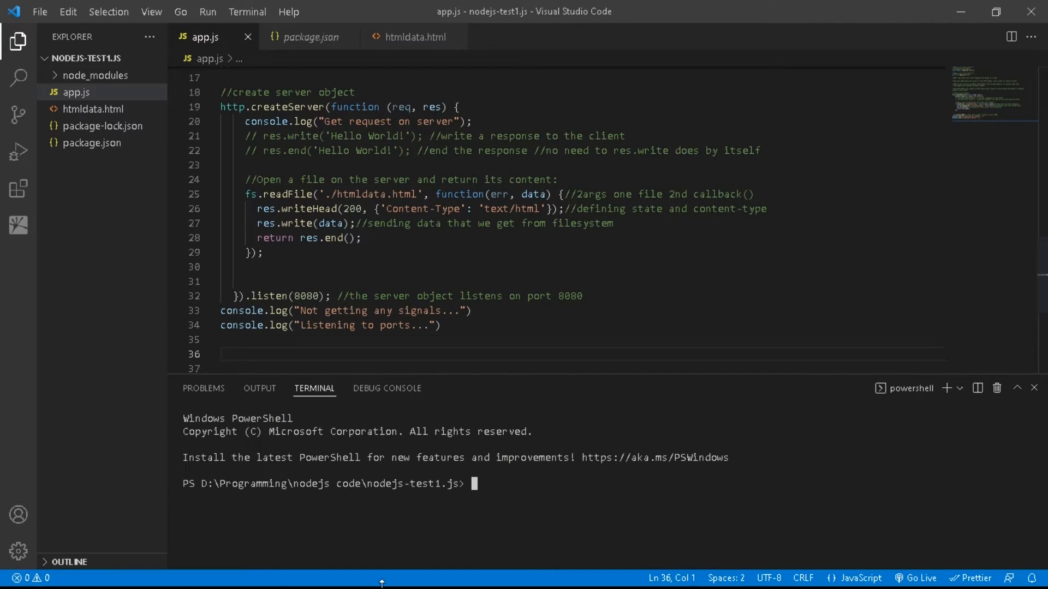
{"action": "type", "text": "nodemon app.js"}
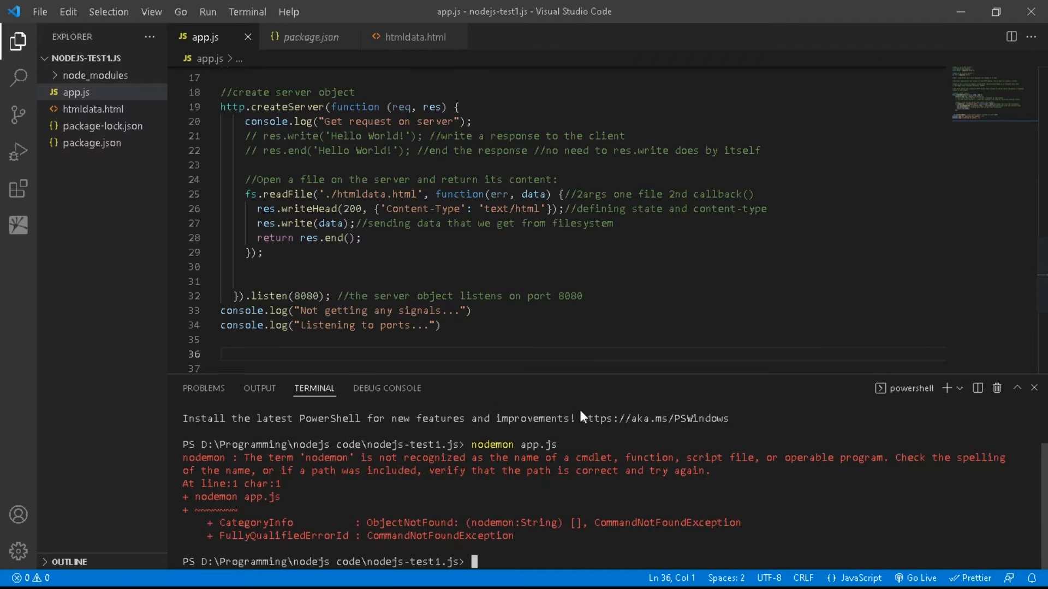
{"action": "mouse_move", "coordinate": [184, 465]}
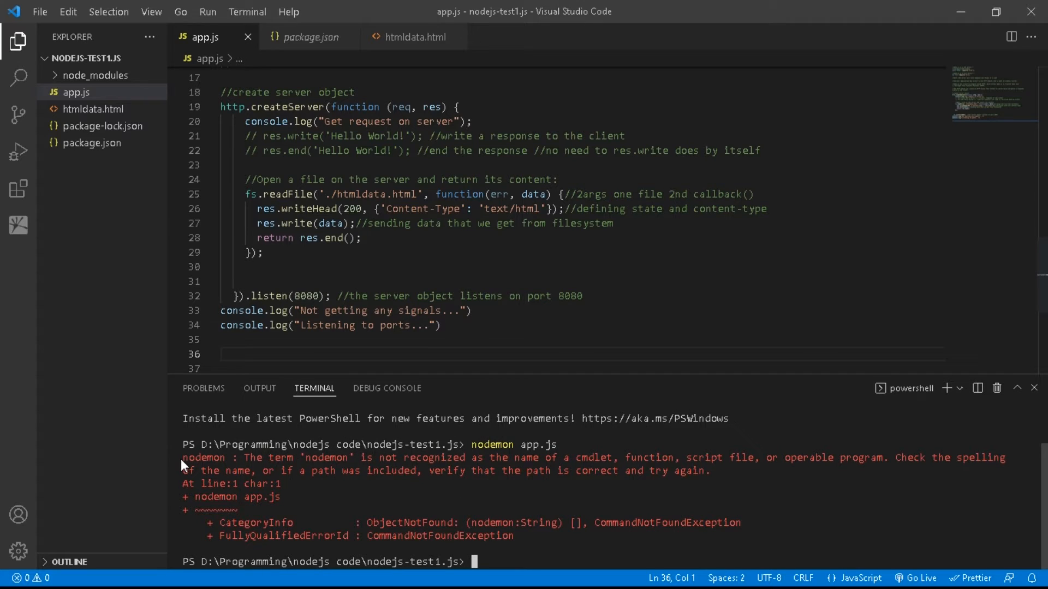
{"action": "left_click_drag", "start_coordinate": [181, 457], "coordinate": [420, 471]}
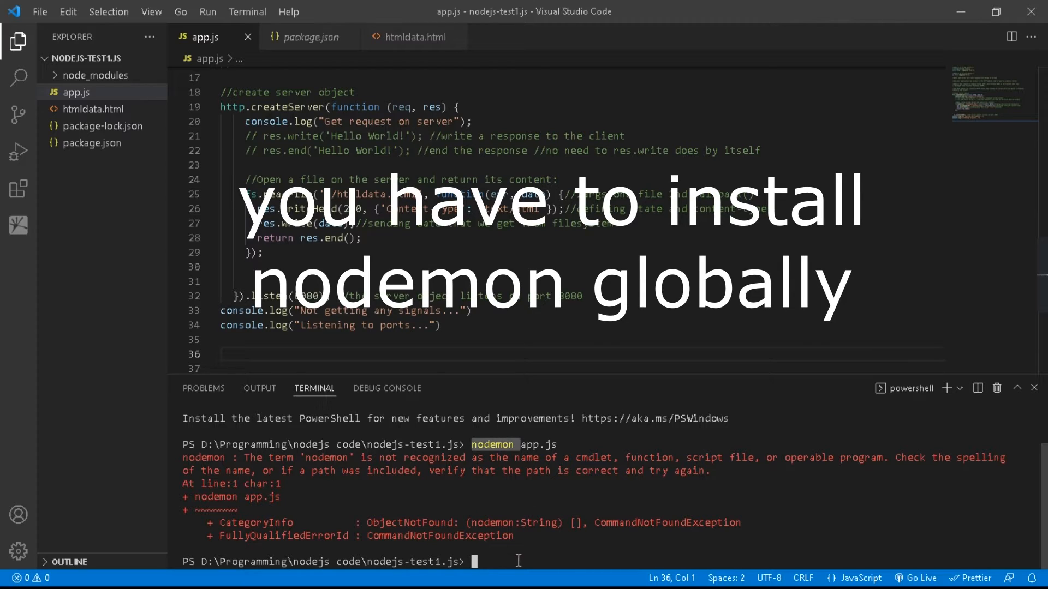
Install nodemon globally with 'npm install -g nodemon' in the terminal
{"action": "type", "text": "npm in"}
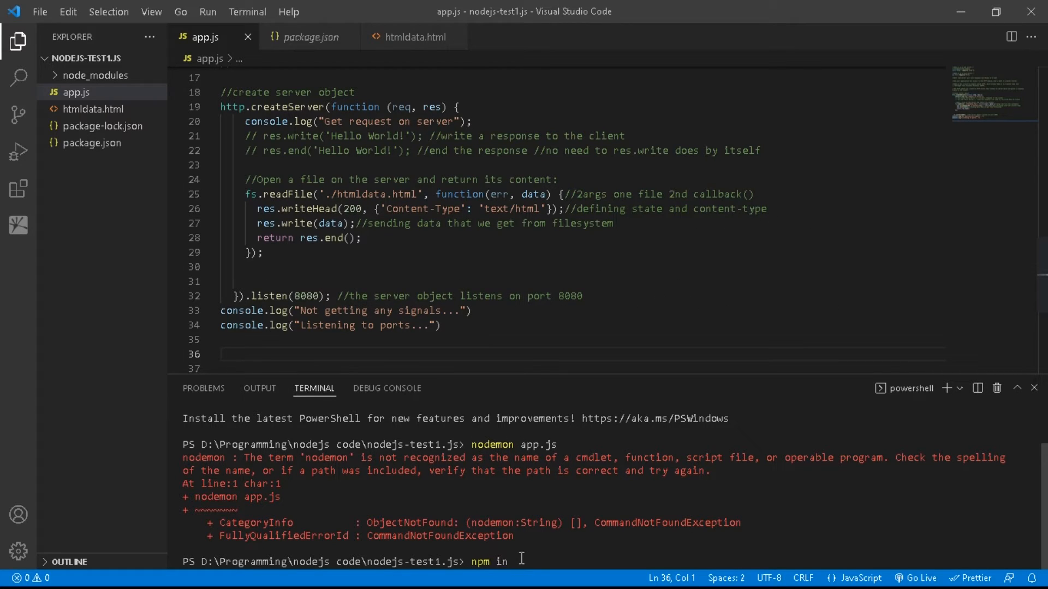
{"action": "type", "text": "stall -g"}
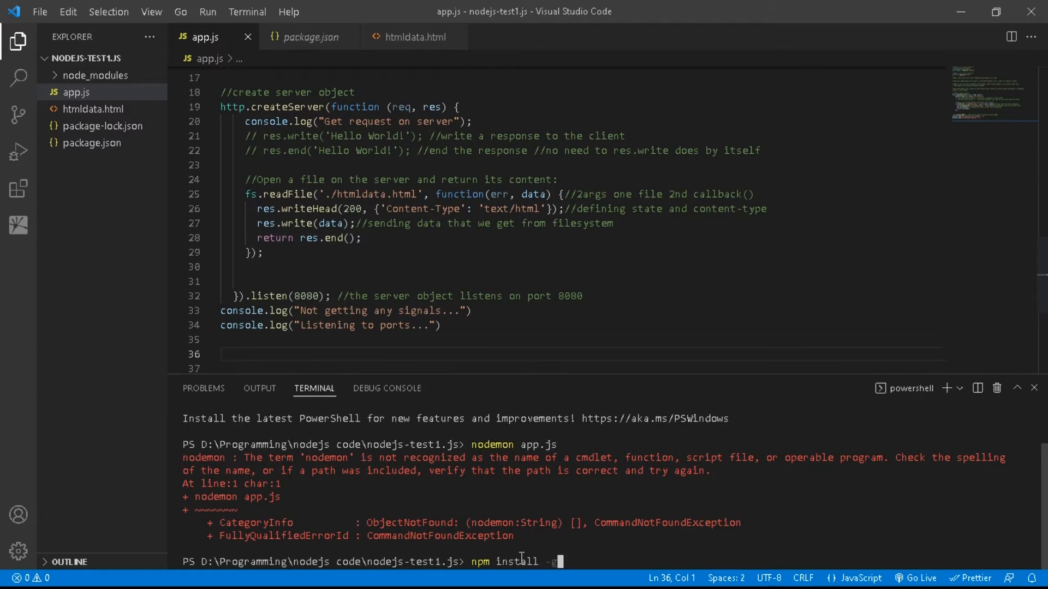
{"action": "type", "text": "nodemon"}
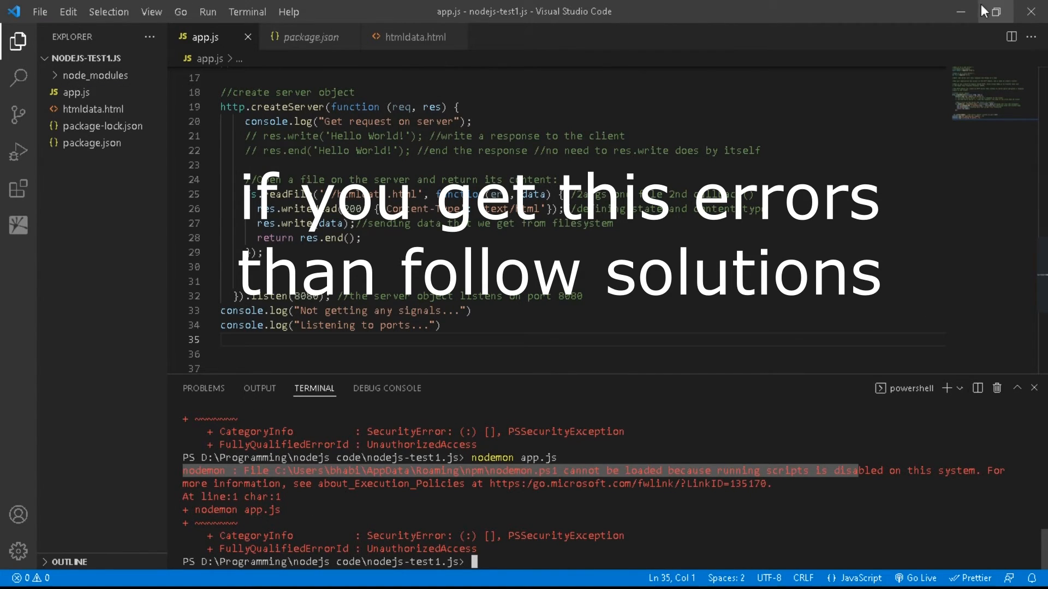
In an admin PowerShell, run 'Set-ExecutionPolicy Unrestricted' and confirm with y
{"action": "left_click", "coordinate": [50, 571]}
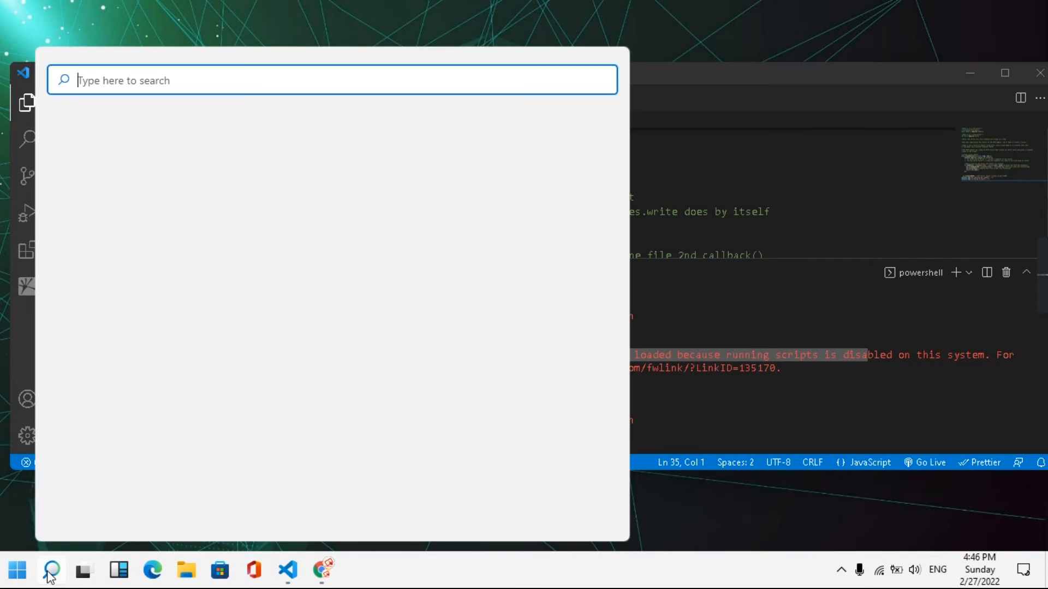
{"action": "type", "text": "po"}
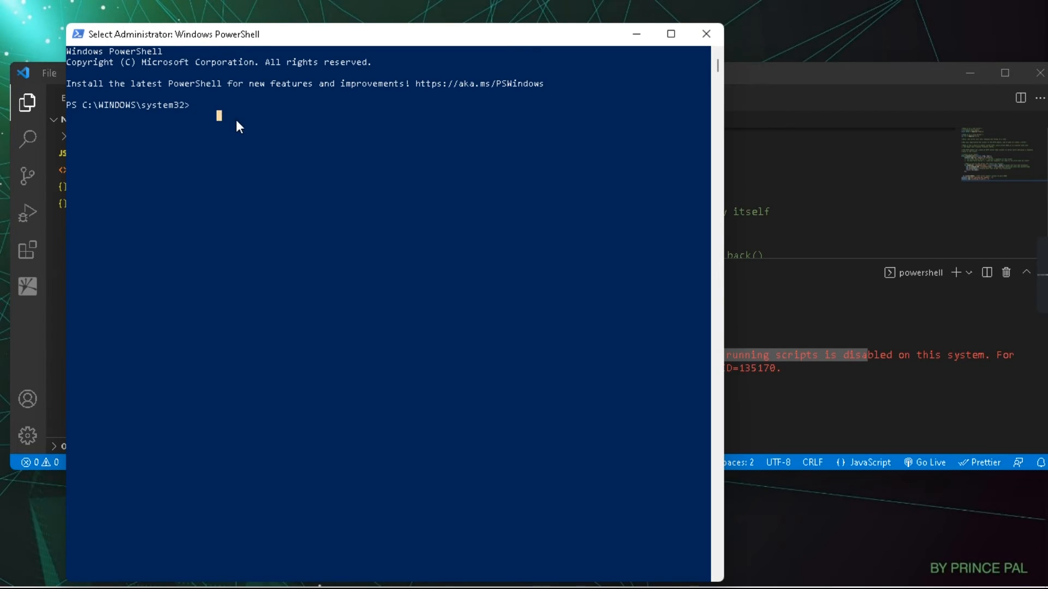
{"action": "type", "text": "Set-ExecutionPolicy Unrestricted"}
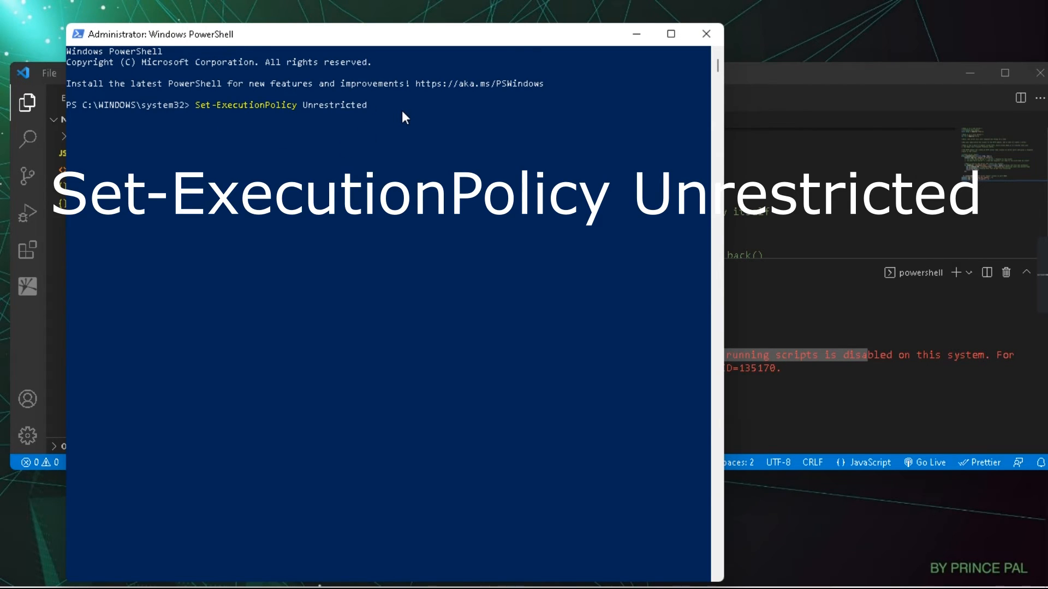
{"action": "key", "text": "enter"}
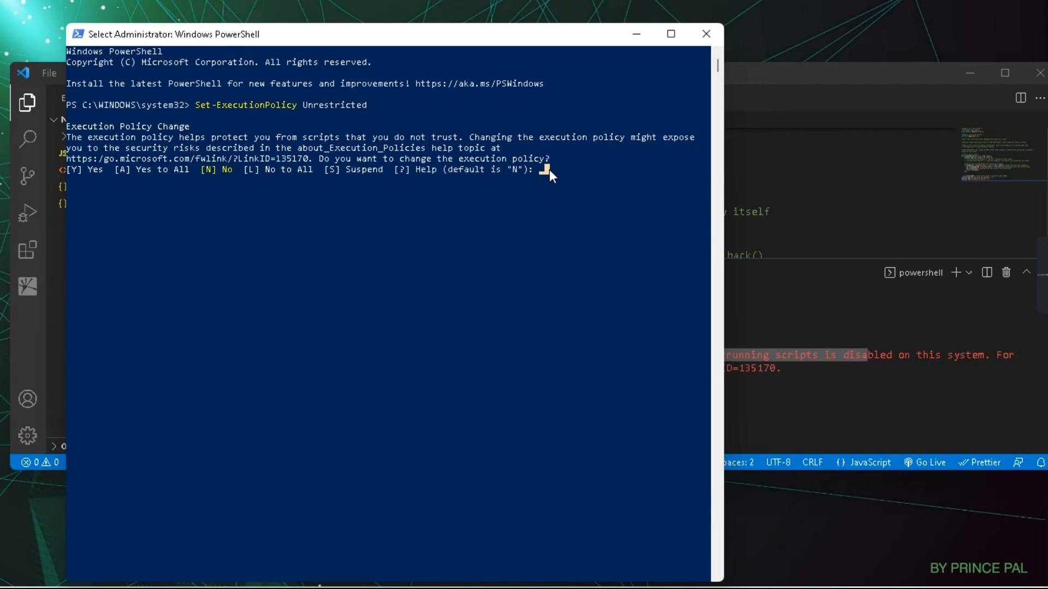
{"action": "type", "text": "y"}
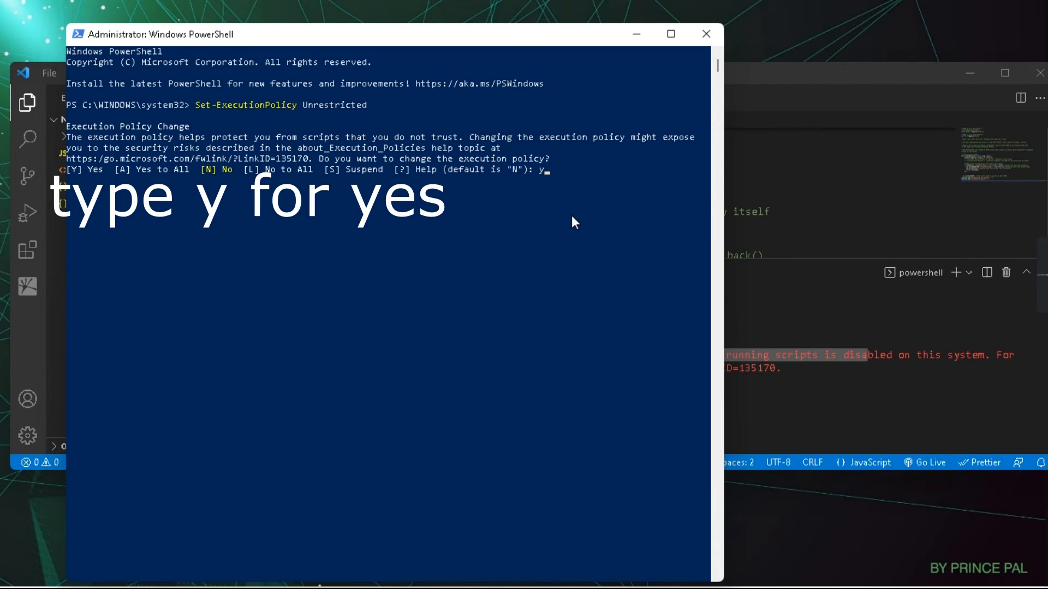
{"action": "key", "text": "enter"}
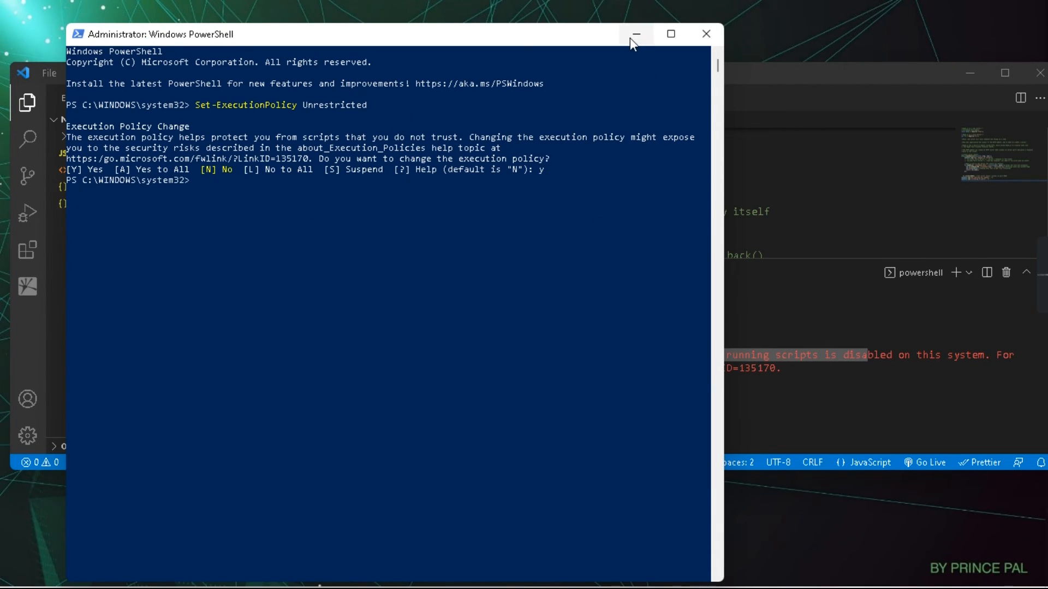
Minimize PowerShell, maximize VS Code, and retype 'nodemon app' in the terminal
{"action": "left_click", "coordinate": [635, 34]}
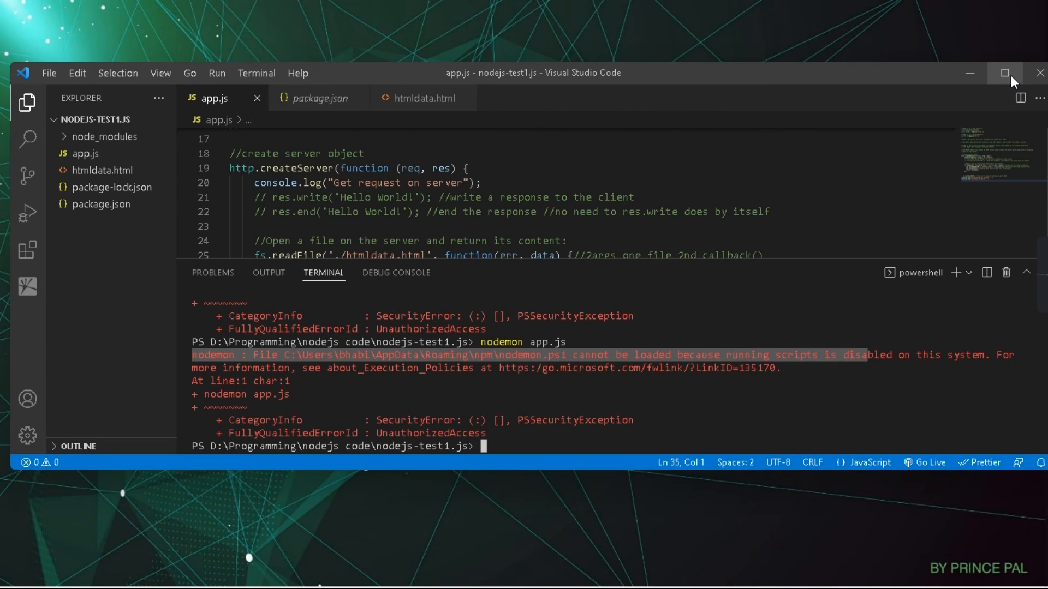
{"action": "left_click", "coordinate": [1005, 73]}
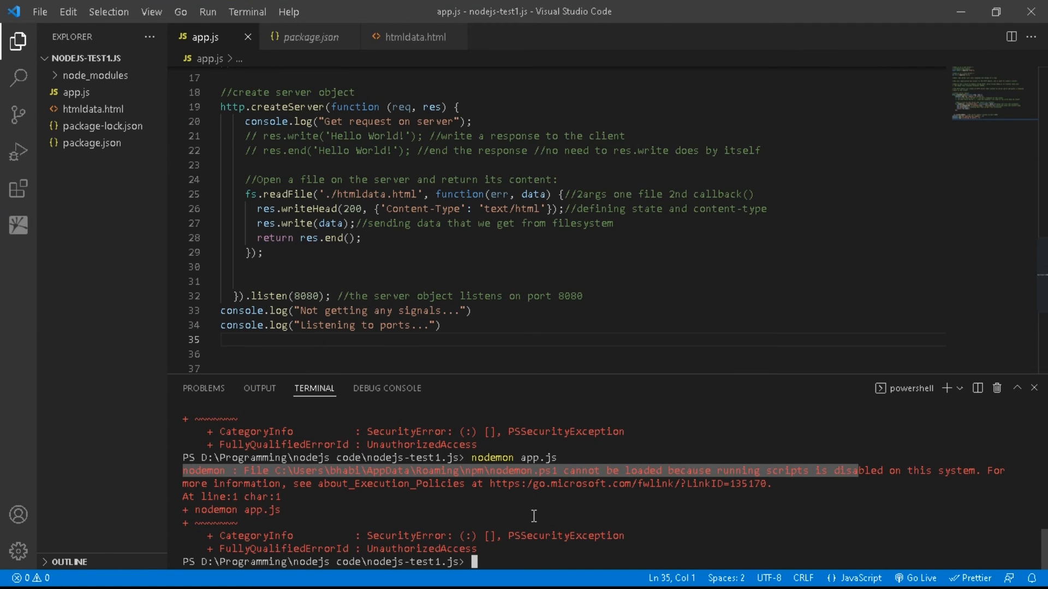
{"action": "type", "text": "nodemon app"}
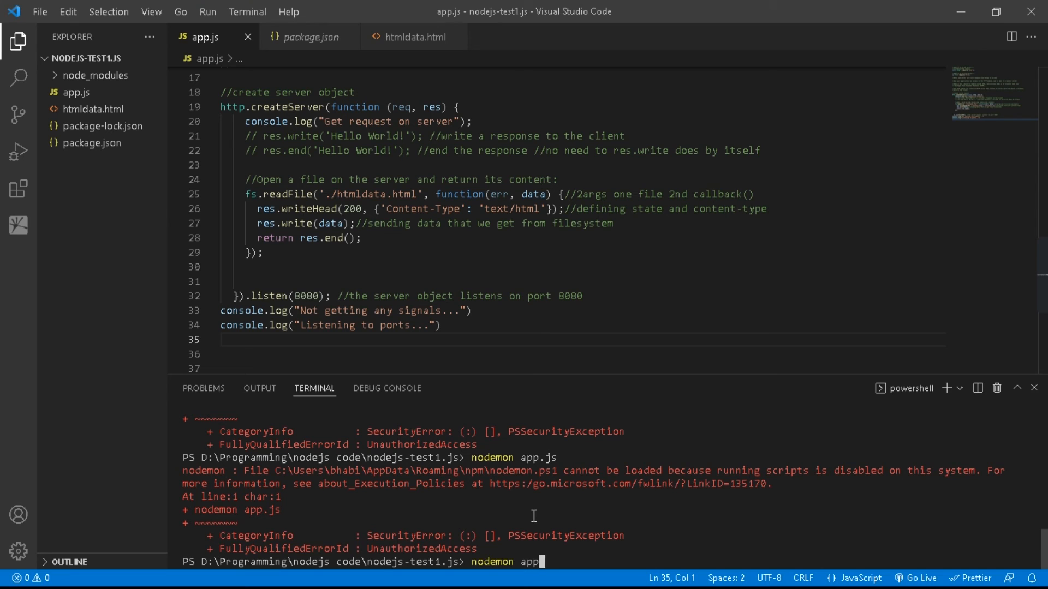